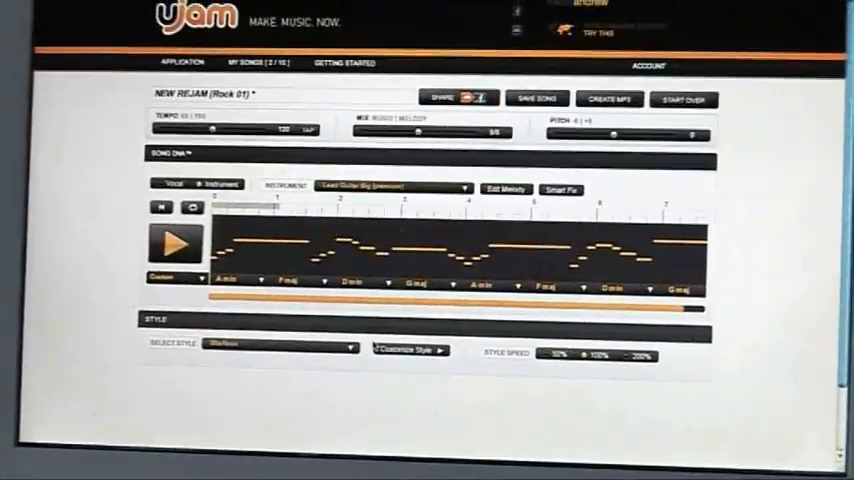
# - Open the Select Style dropdown to browse backing styles for the New Rejam rock song
pyautogui.click(280, 345)
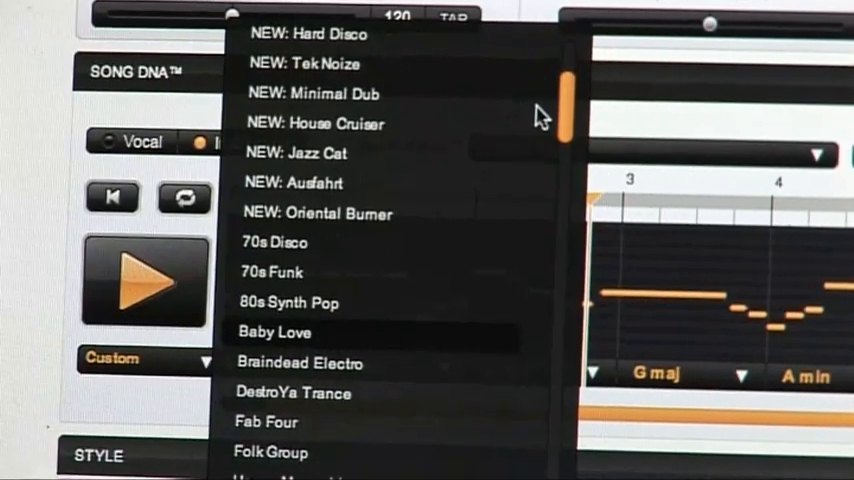
pyautogui.scroll(-3)
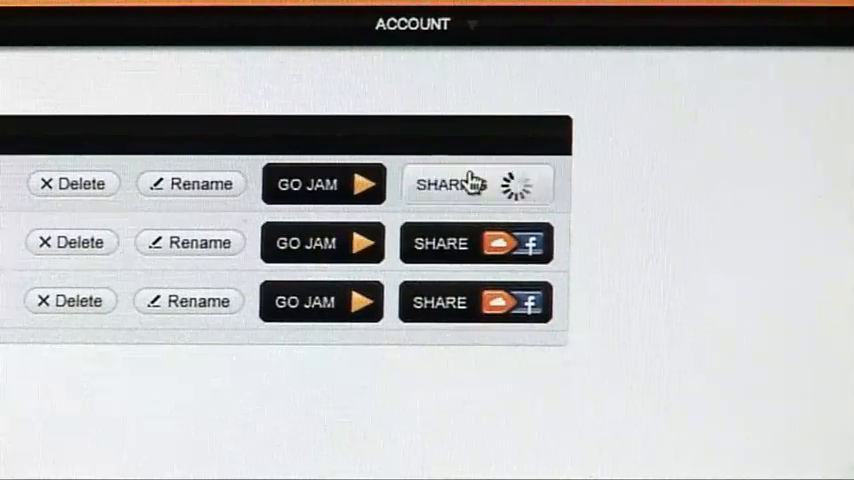
# - Share the first song in My Songs using its SHARE button
pyautogui.click(323, 184)
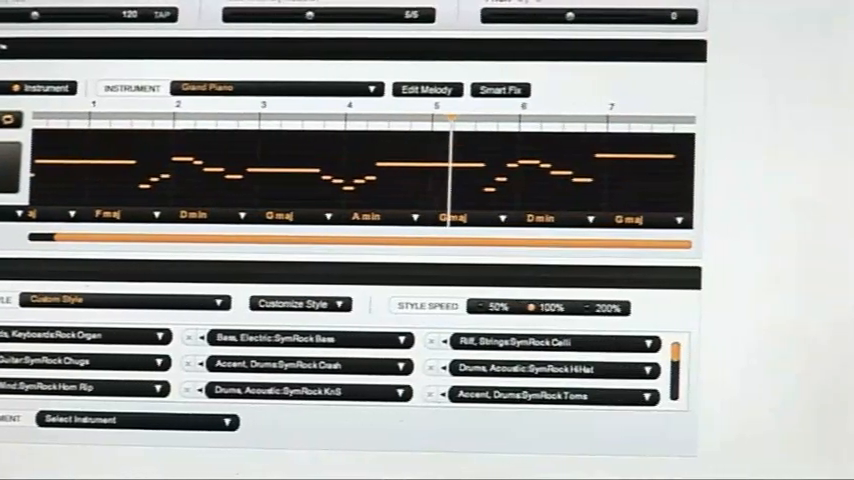